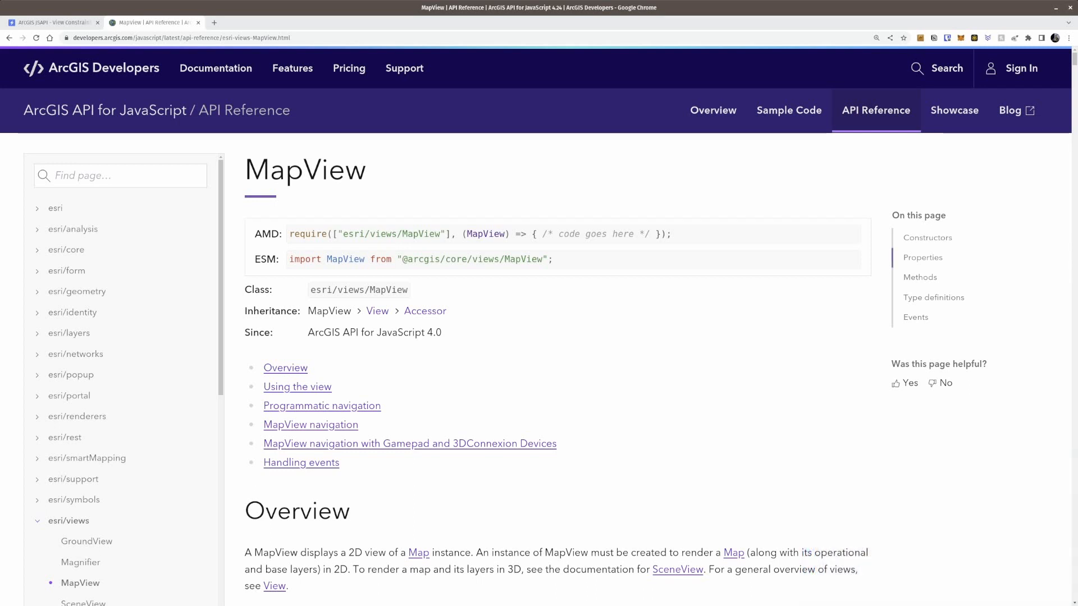
mouse_move(492, 460)
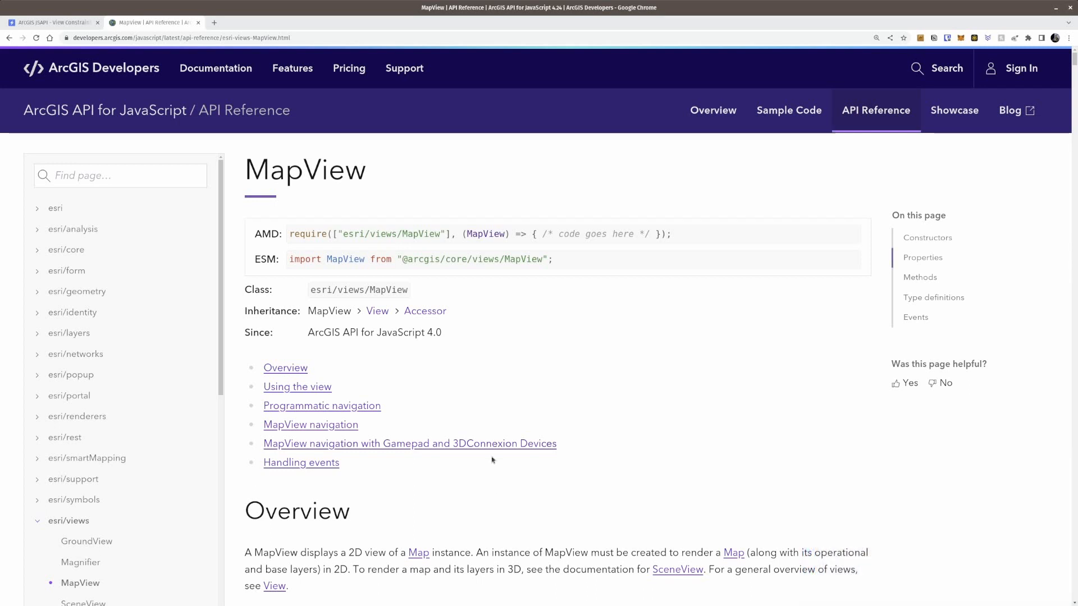
mouse_move(933, 263)
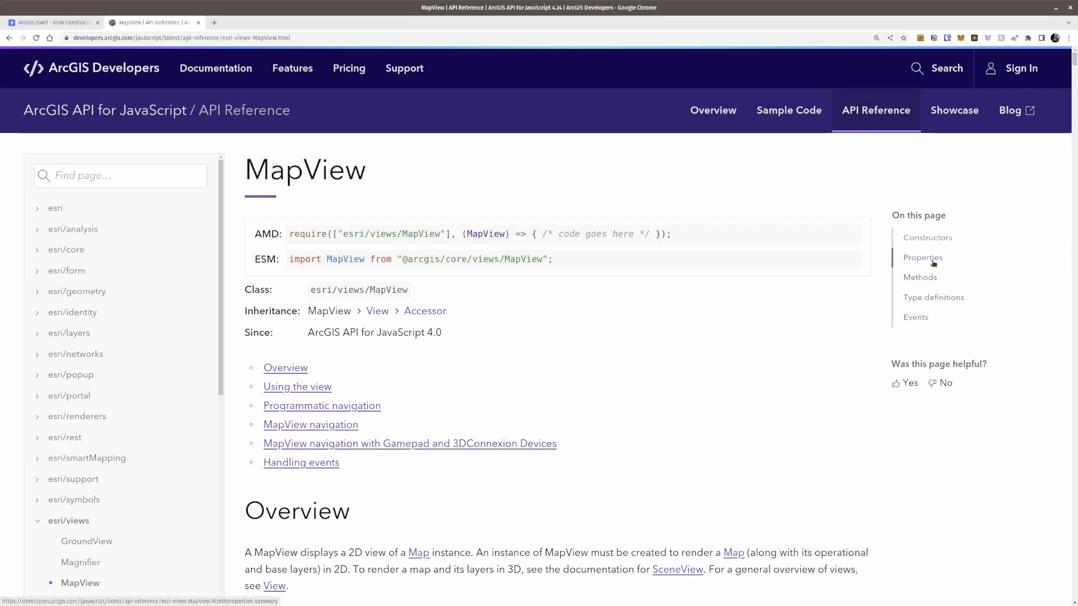
Show the MapView constraints property details listing lods, geometry, minScale and maxScale
click(923, 257)
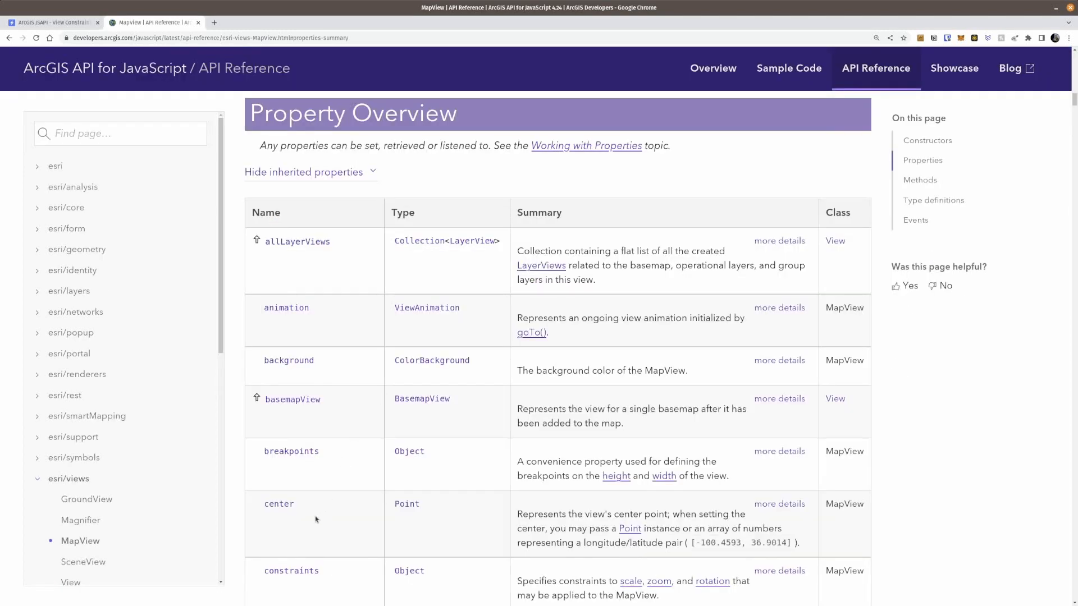
click(291, 570)
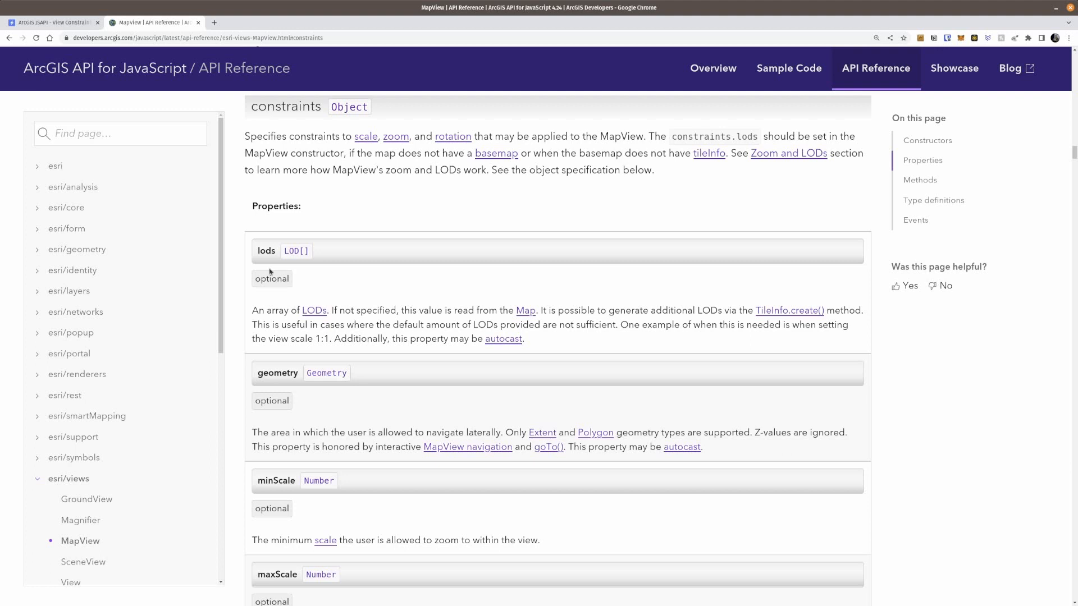
scroll(down, 3)
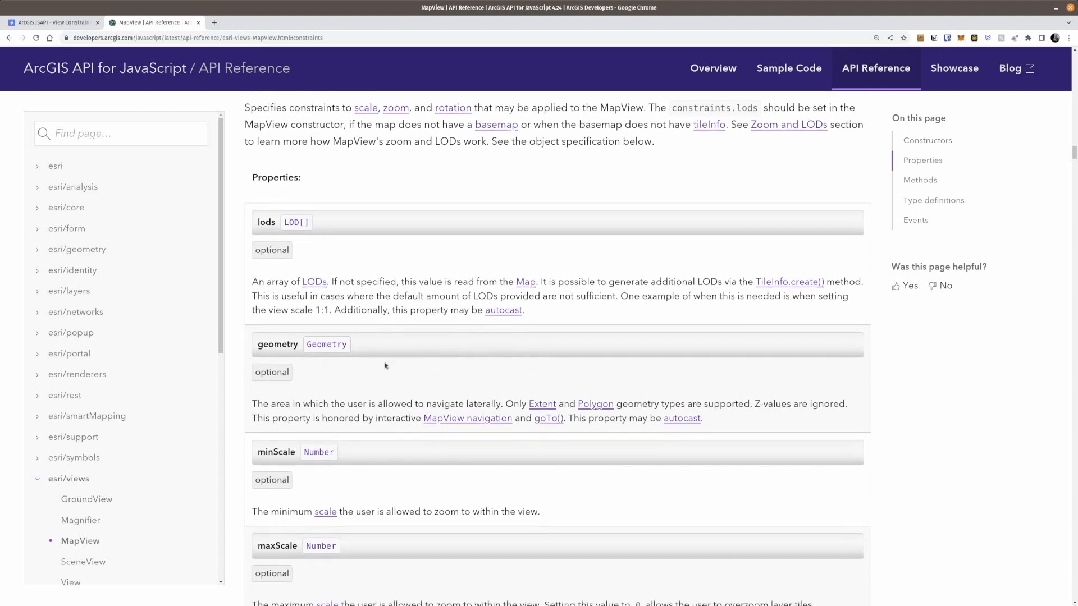
scroll(down, 3)
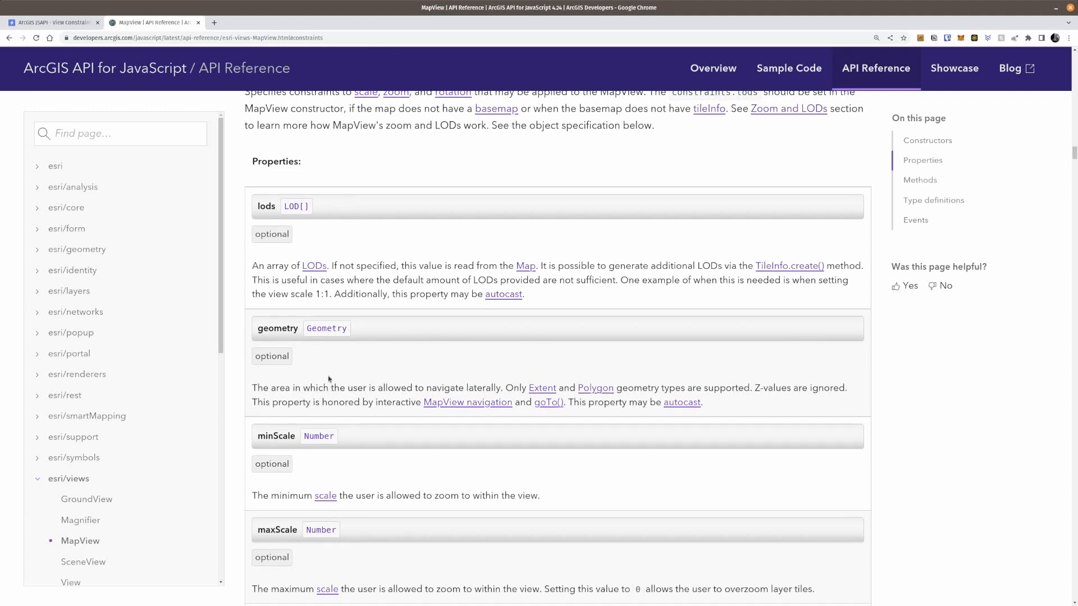
mouse_move(314, 387)
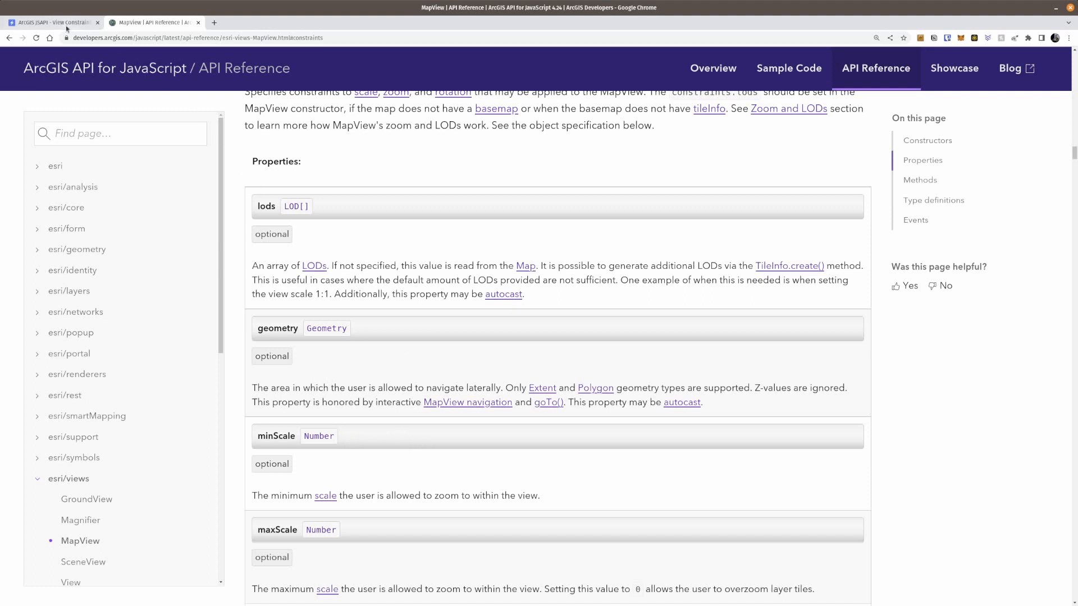
Inside view.when set view.constraints.geometry = view.extent.clone() and begin the minScale line
click(48, 23)
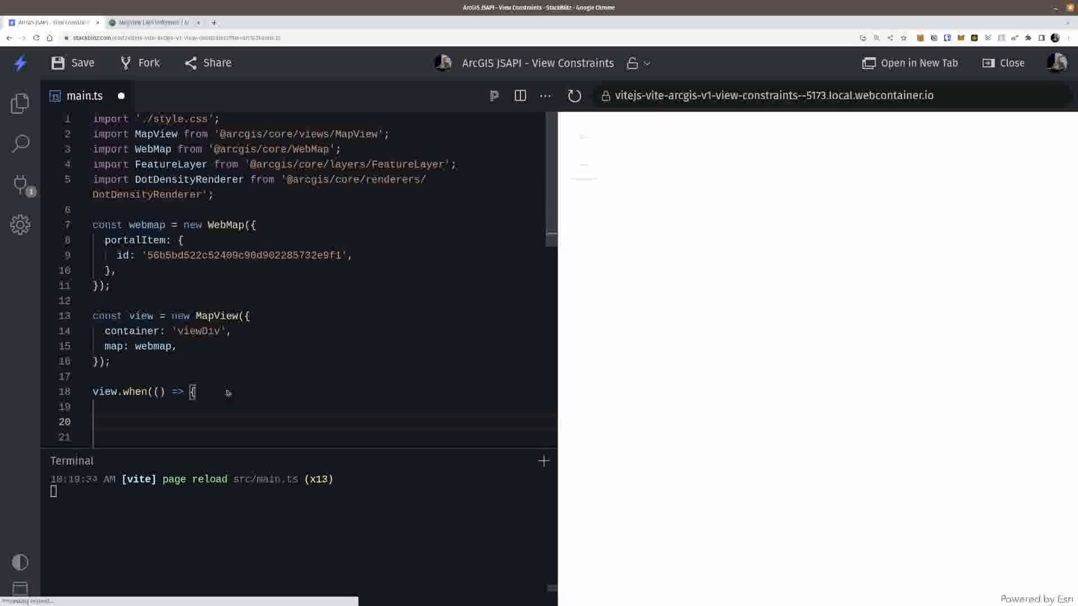
text(view.constraints)
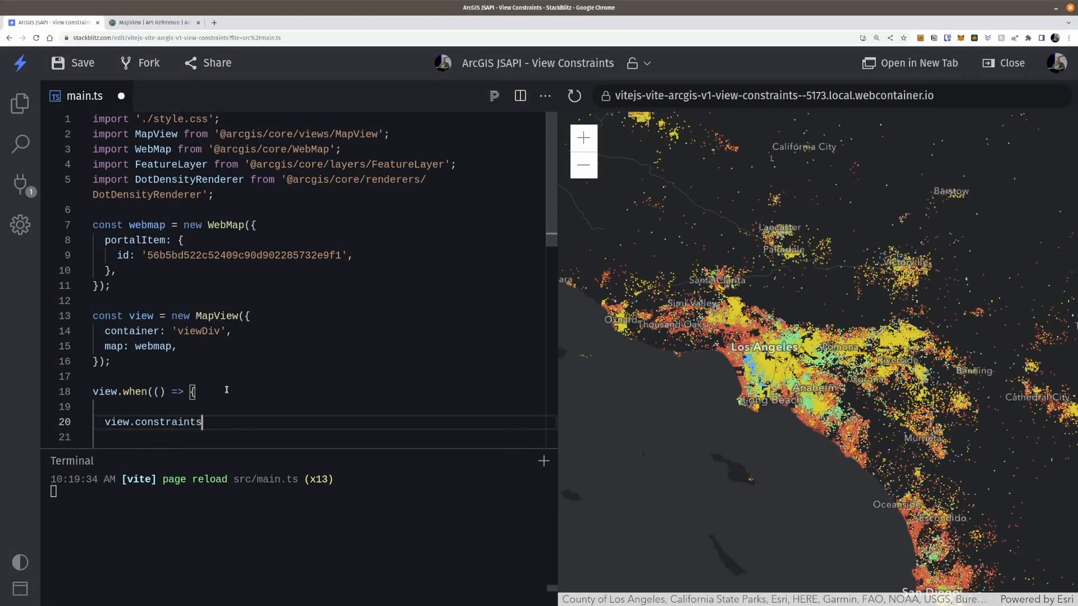
text(.geometry)
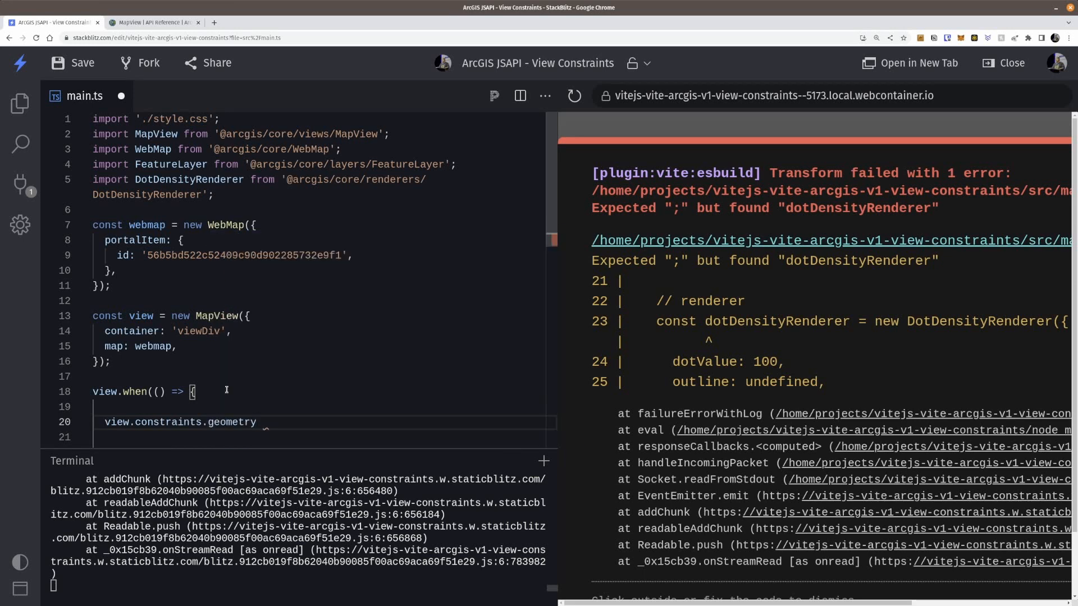
text(= view.extent.)
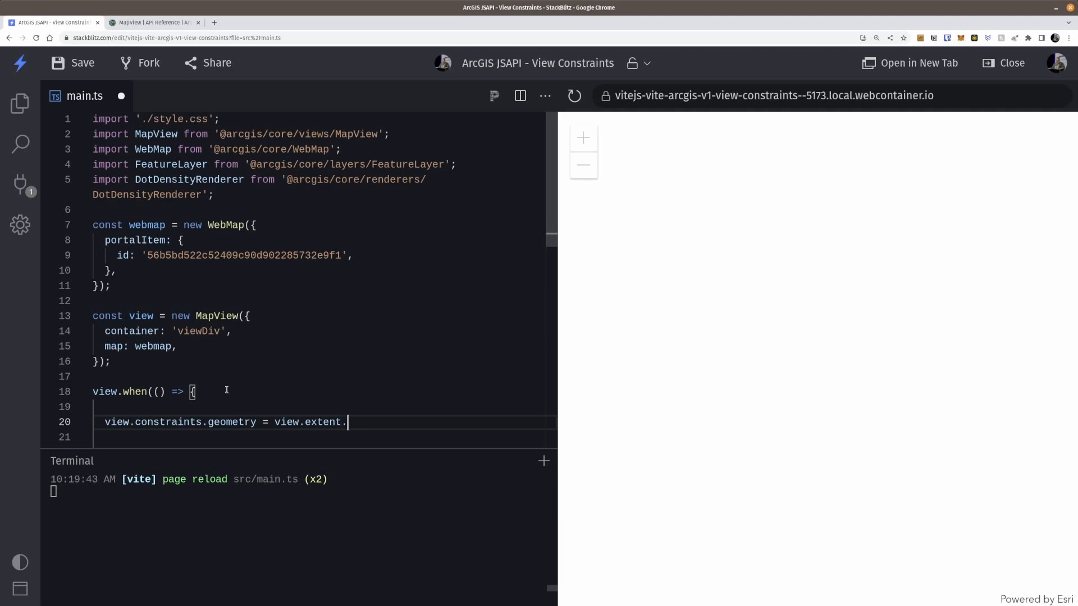
text(clone)();)
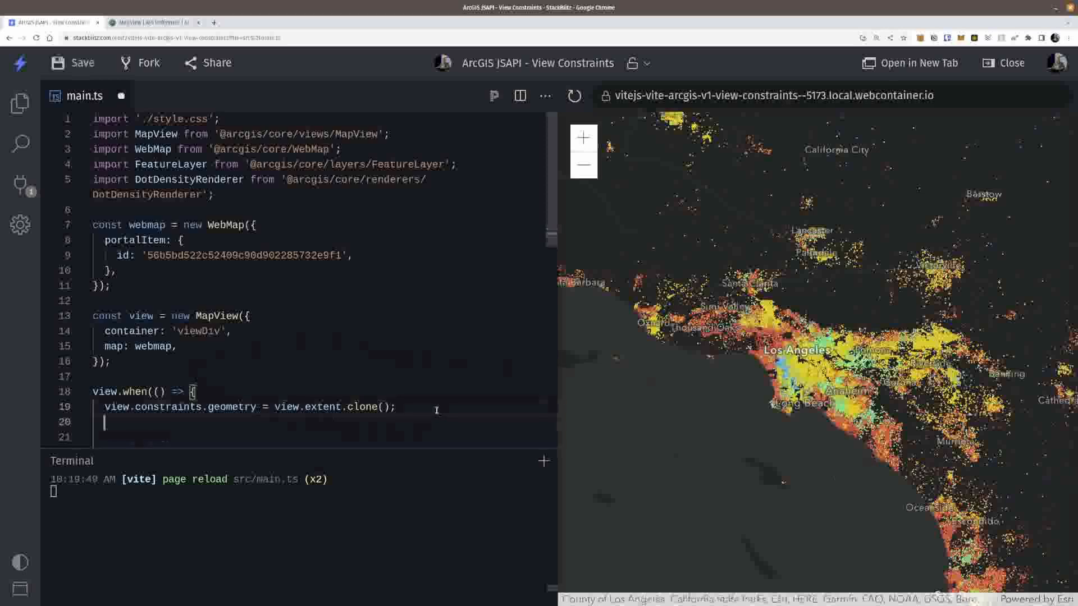
text(view.constraints.minScale)
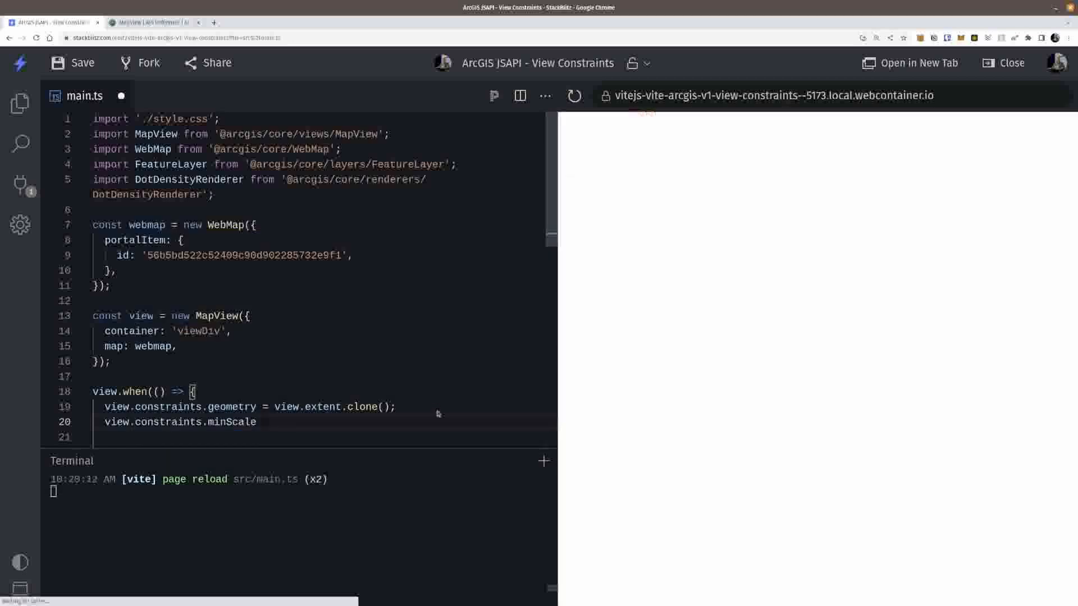
Set view.constraints.minScale = view.scale and save
text(= view.scale;)
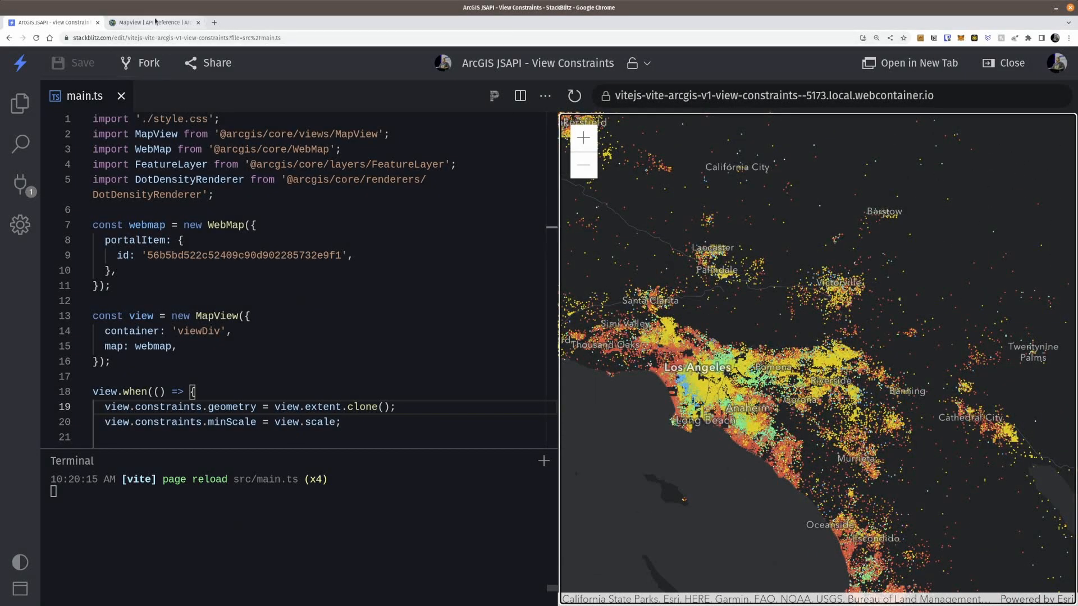
click(153, 22)
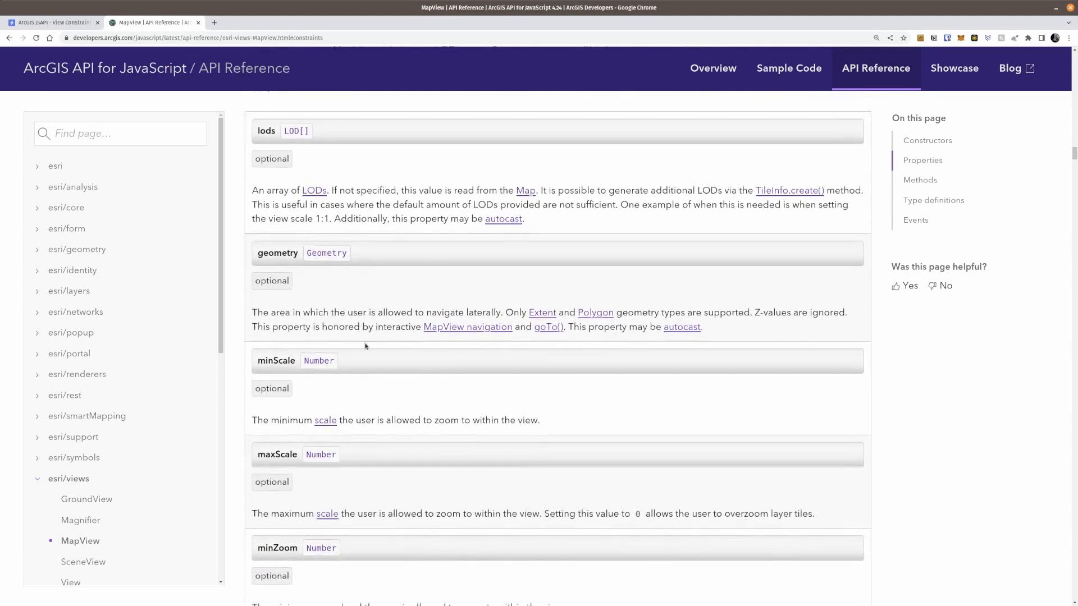
scroll(down, 3)
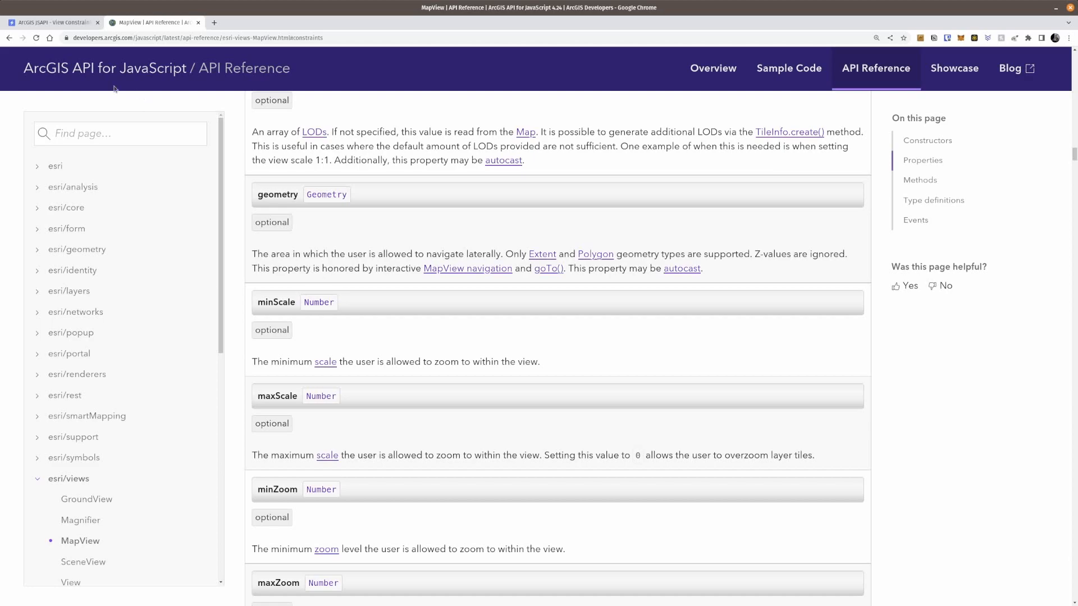
click(152, 23)
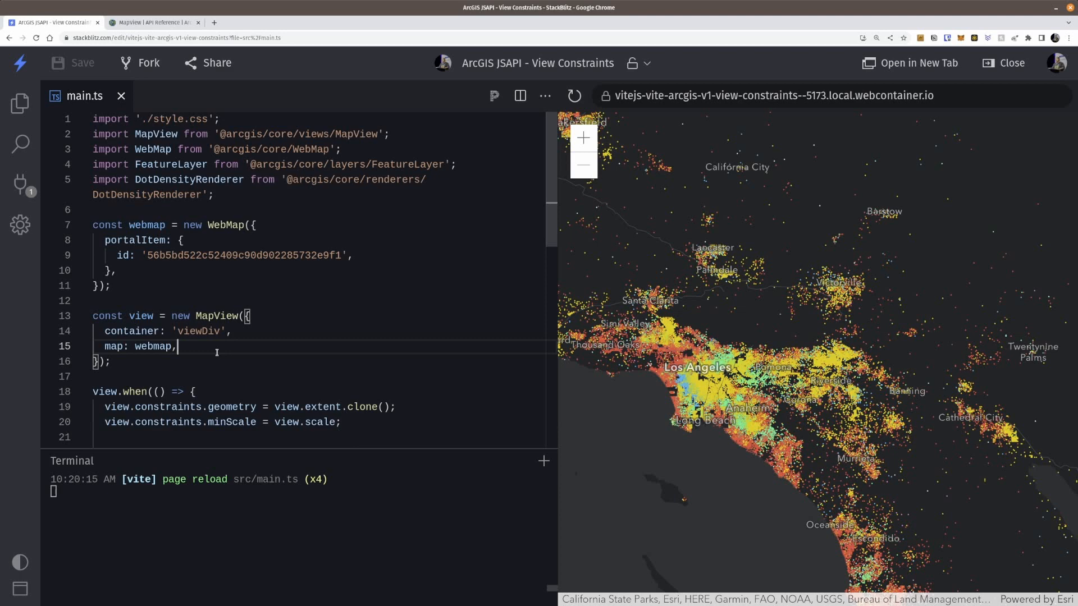
Add constraints: { maxScale: 35000 } to the MapView constructor
text(constraints:)
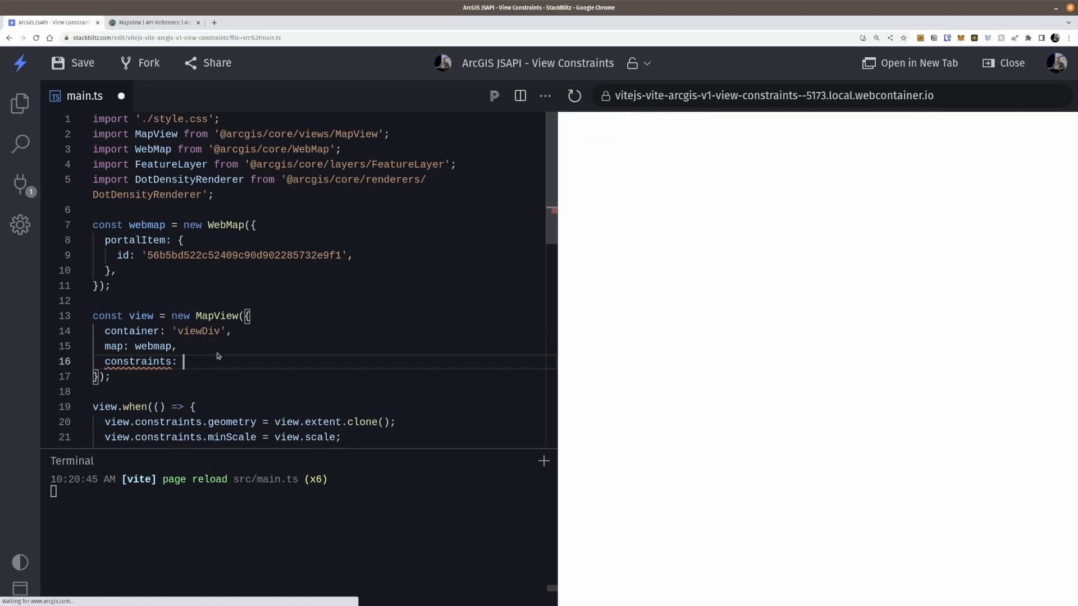
text({)
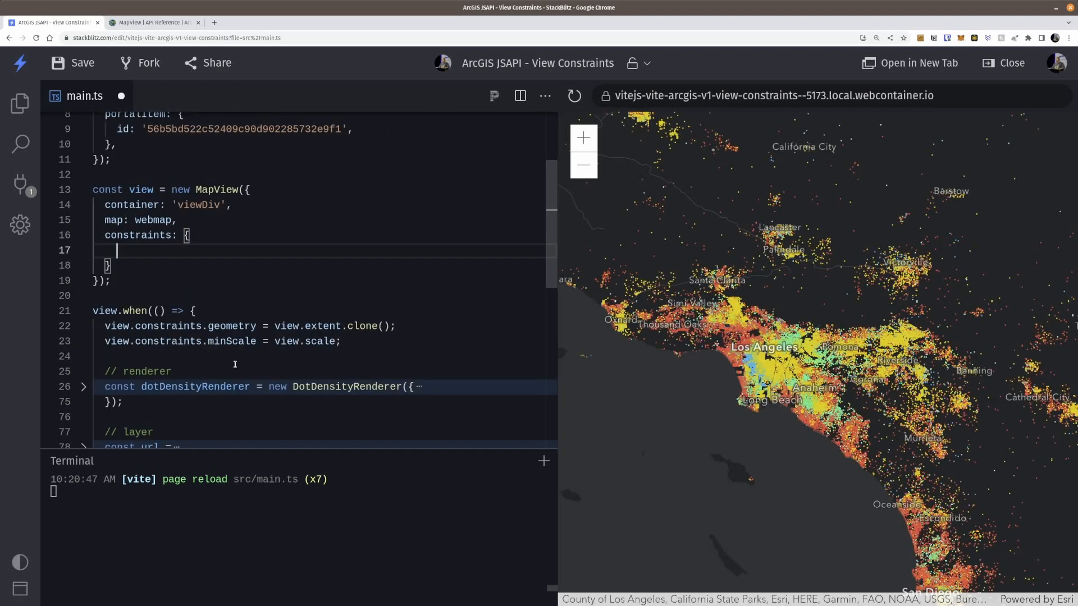
text(maxScale)
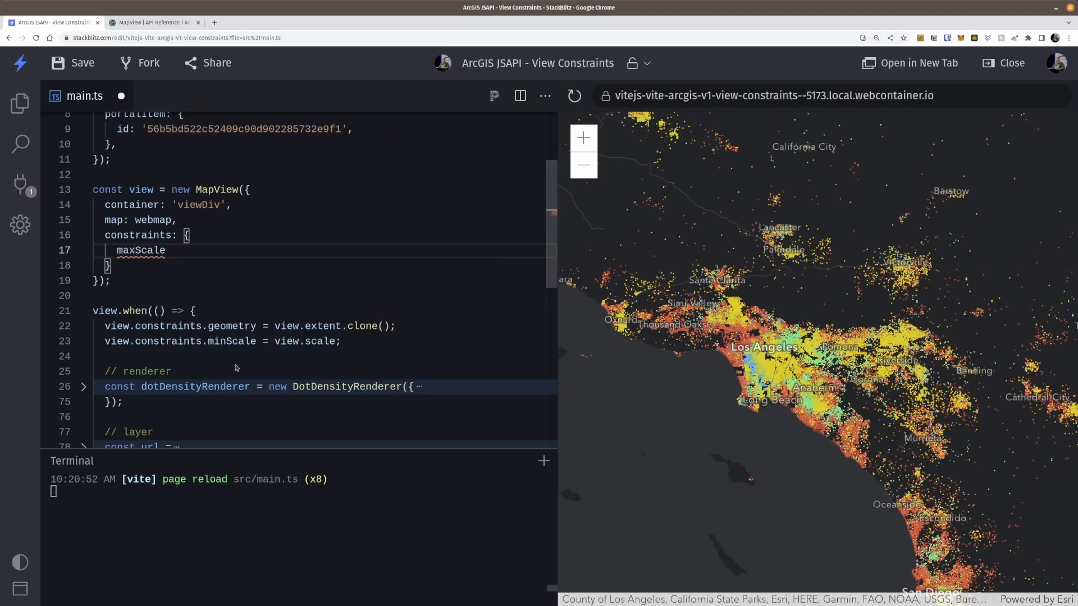
text(:)
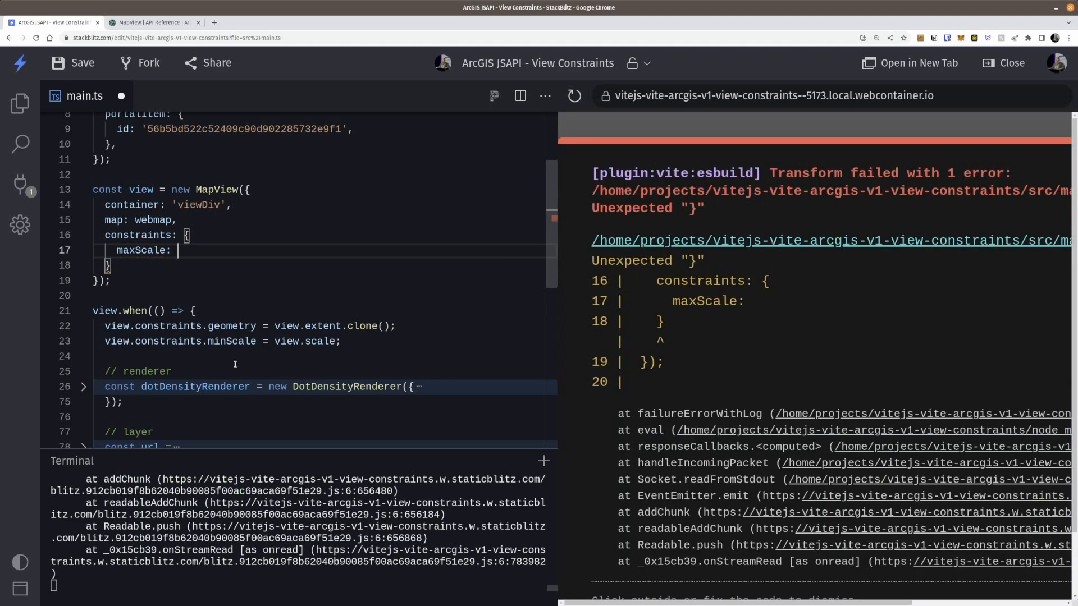
text(35000)
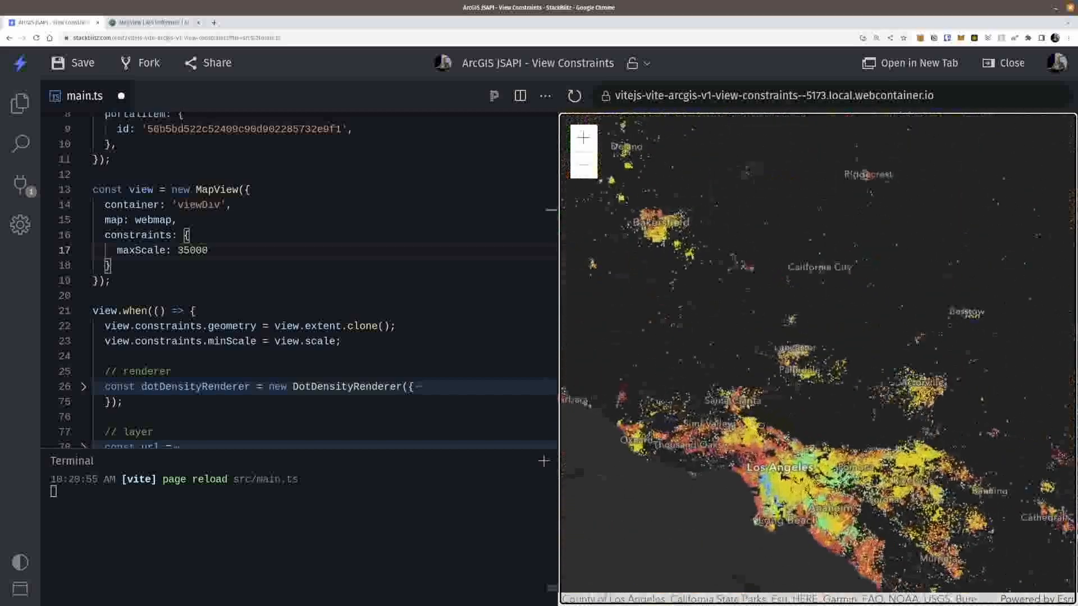
click(146, 23)
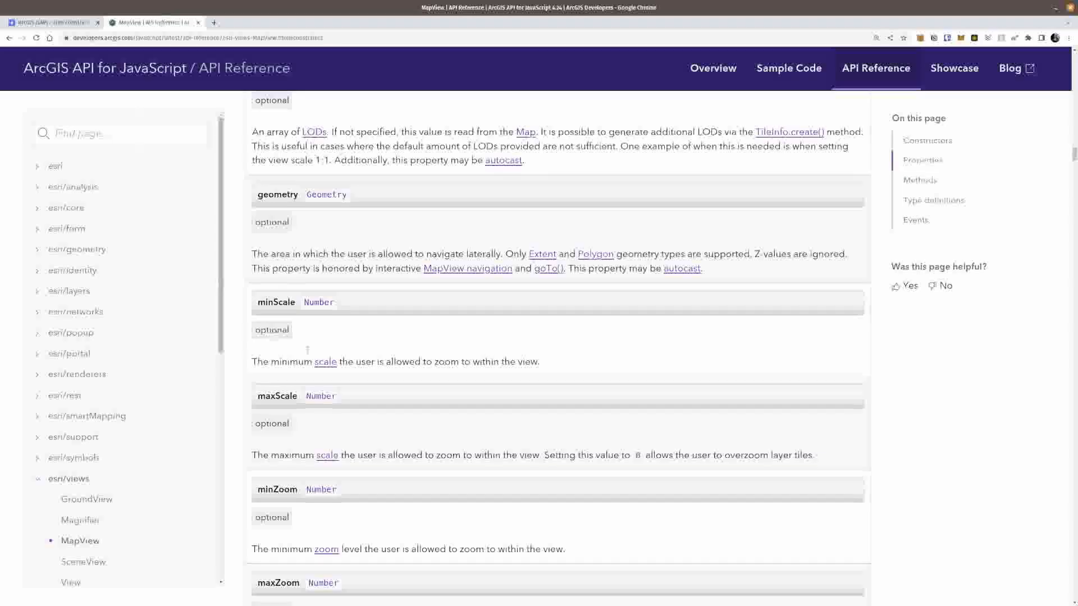
scroll(down, 3)
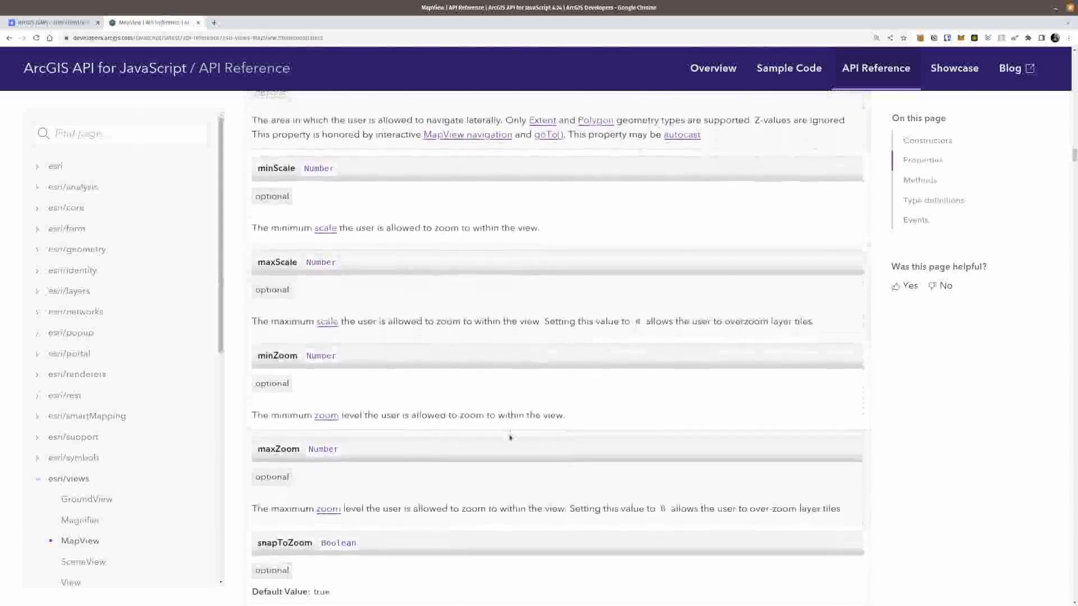
scroll(down, 3)
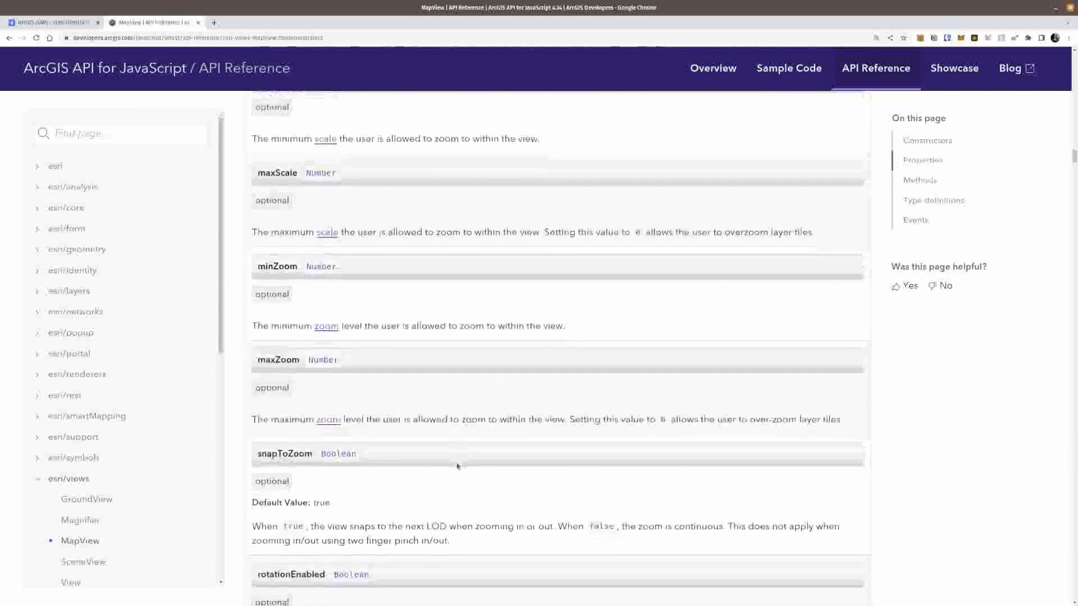
scroll(down, 3)
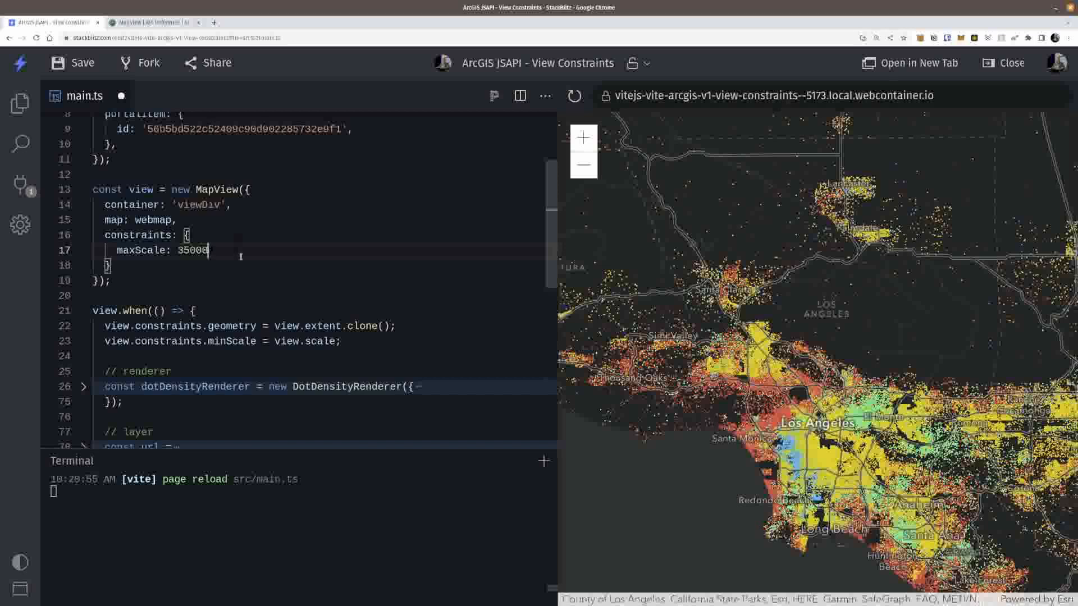
Add a commented-out snapToZoom: false after maxScale, save, and look up snapToZoom in the reference
text(snapToZoom: false,)
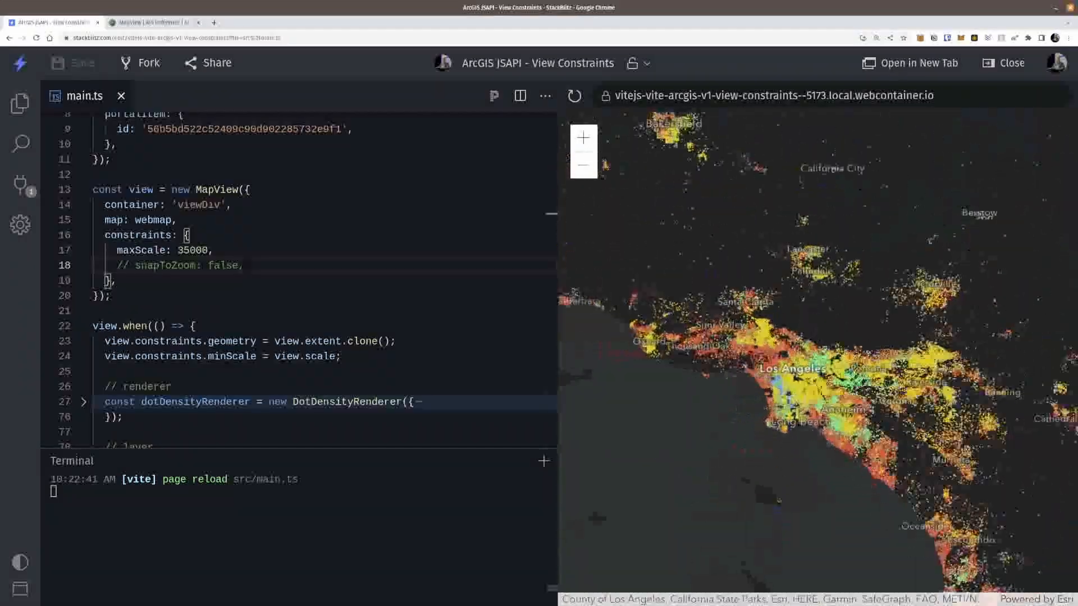
click(146, 22)
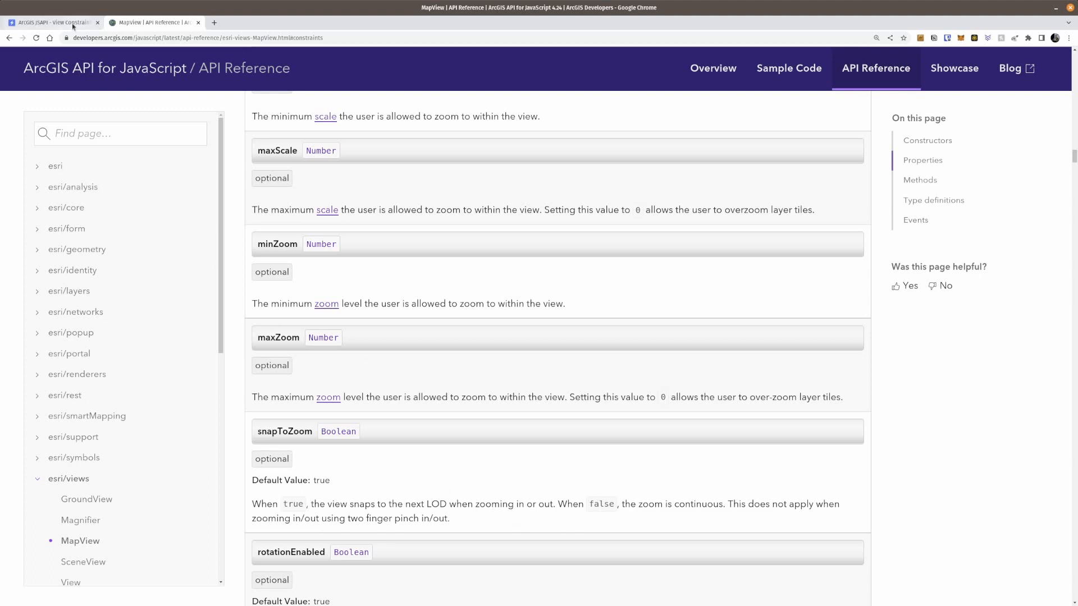
mouse_move(542, 521)
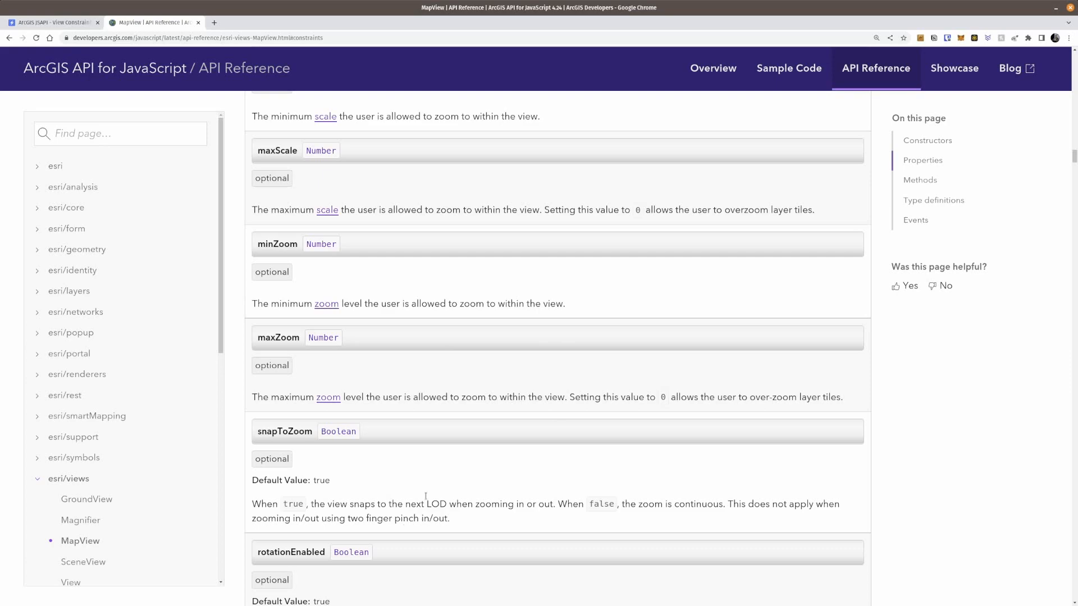
click(52, 22)
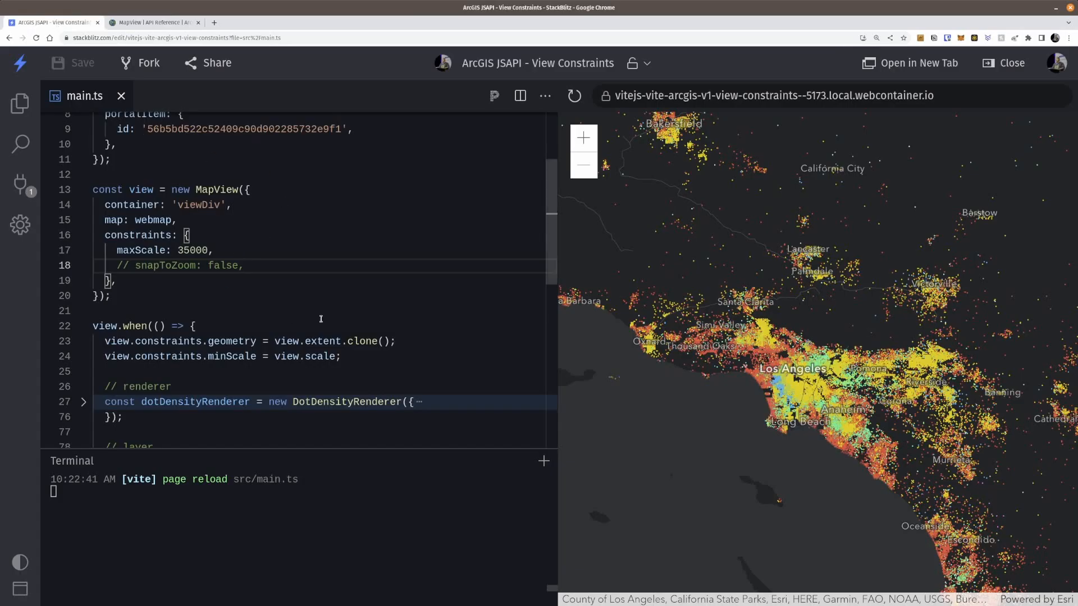